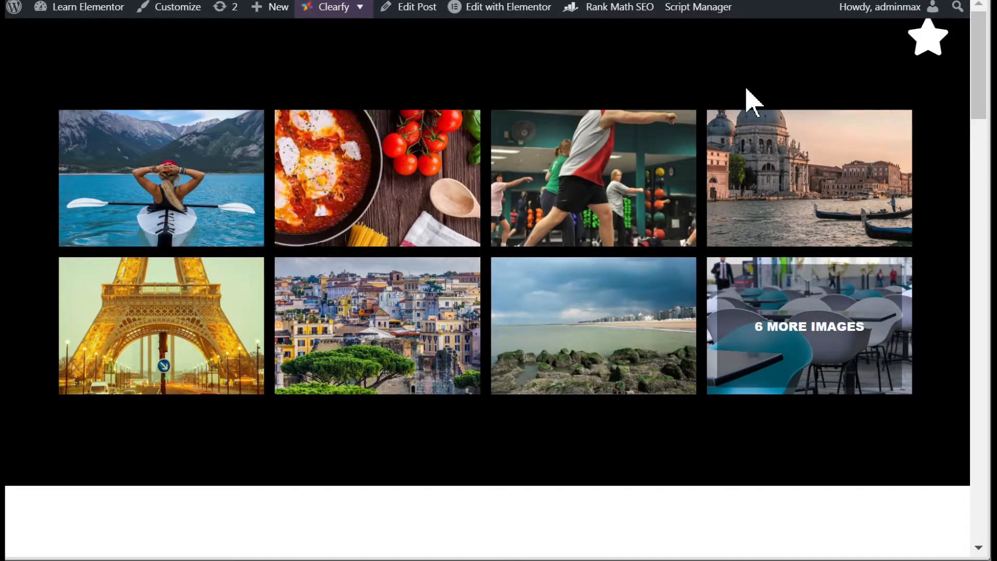
pyautogui.moveTo(541, 87)
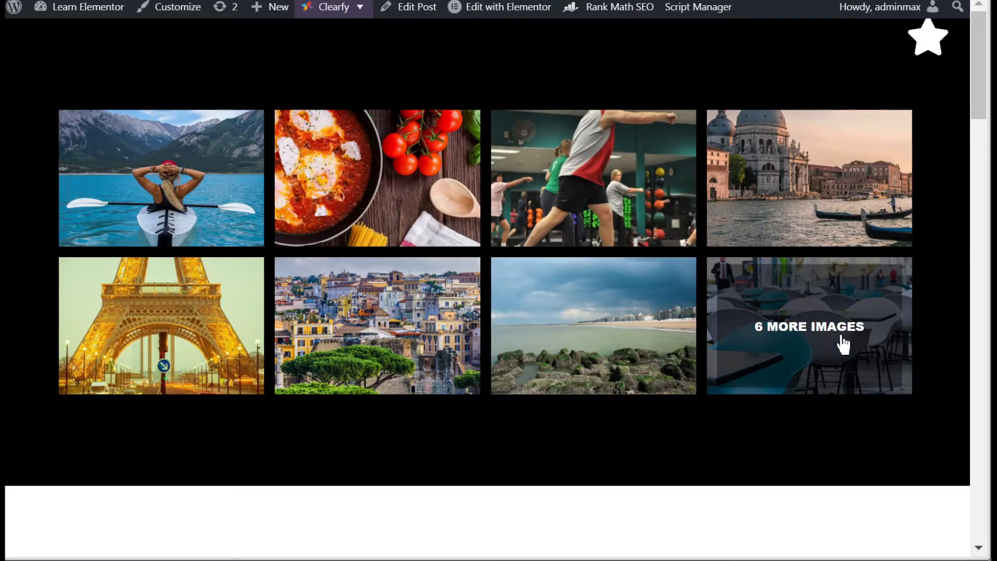
pyautogui.moveTo(834, 349)
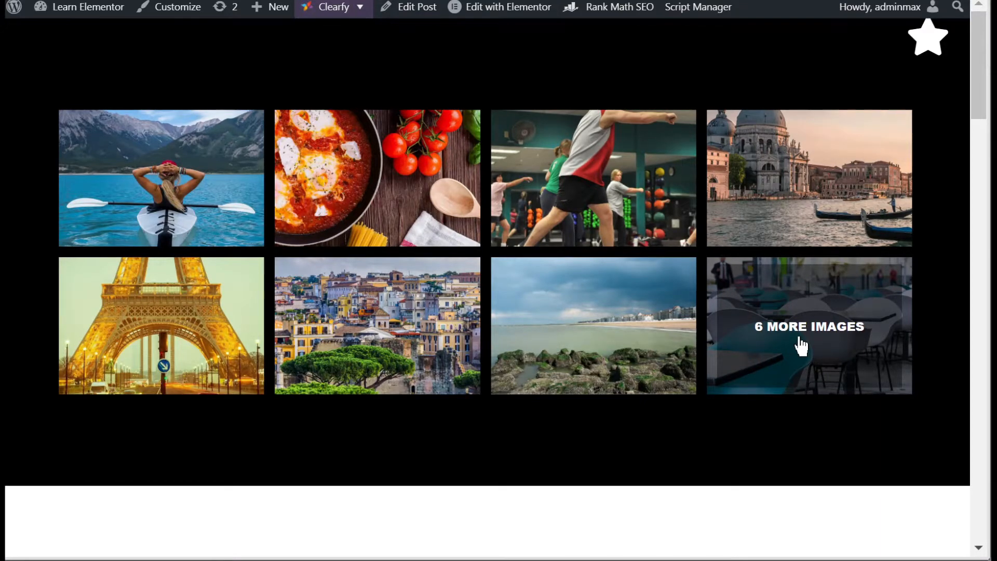
# Preview the finished gallery by stepping through the lightbox from the 6 MORE IMAGES card
pyautogui.click(808, 326)
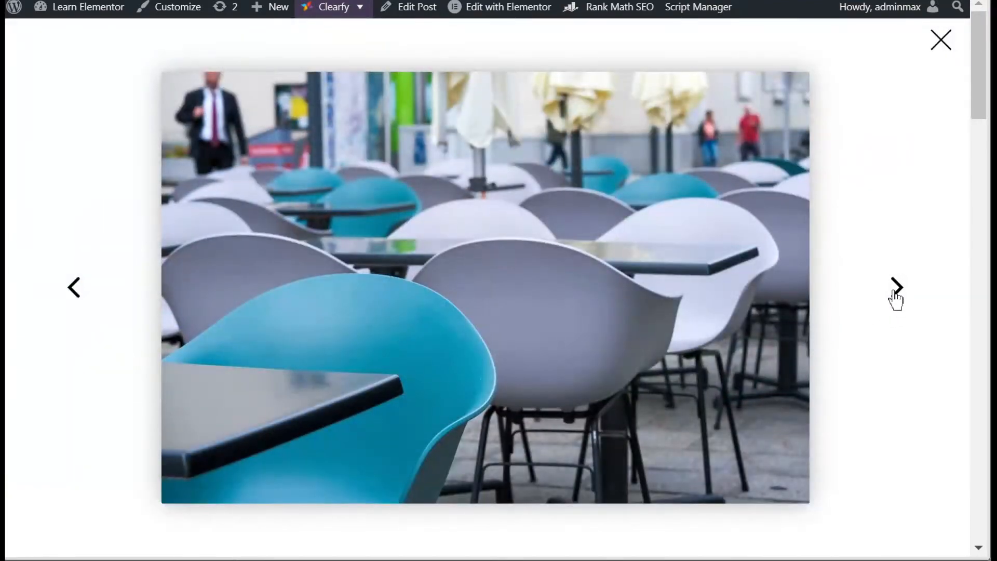
pyautogui.click(896, 288)
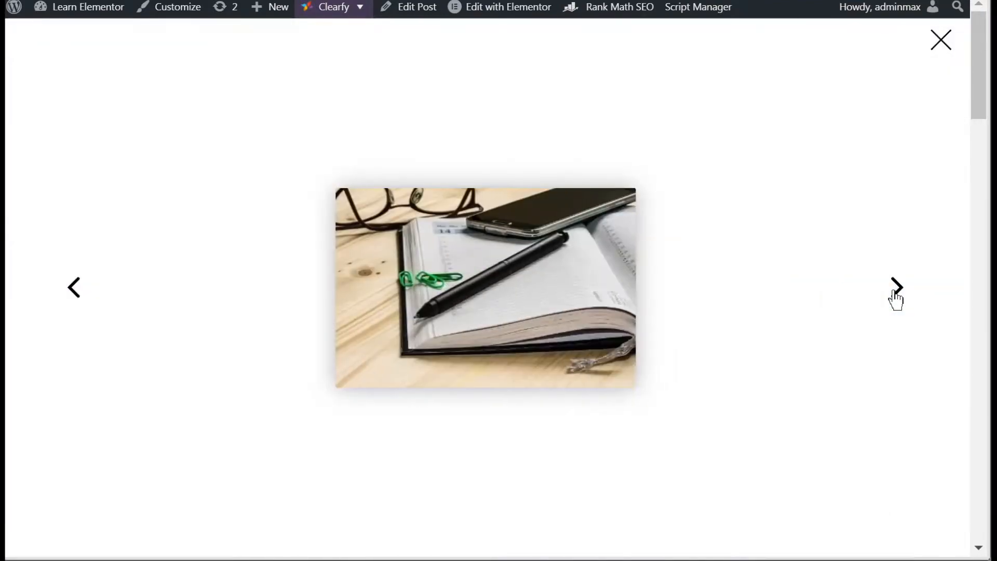
pyautogui.click(896, 288)
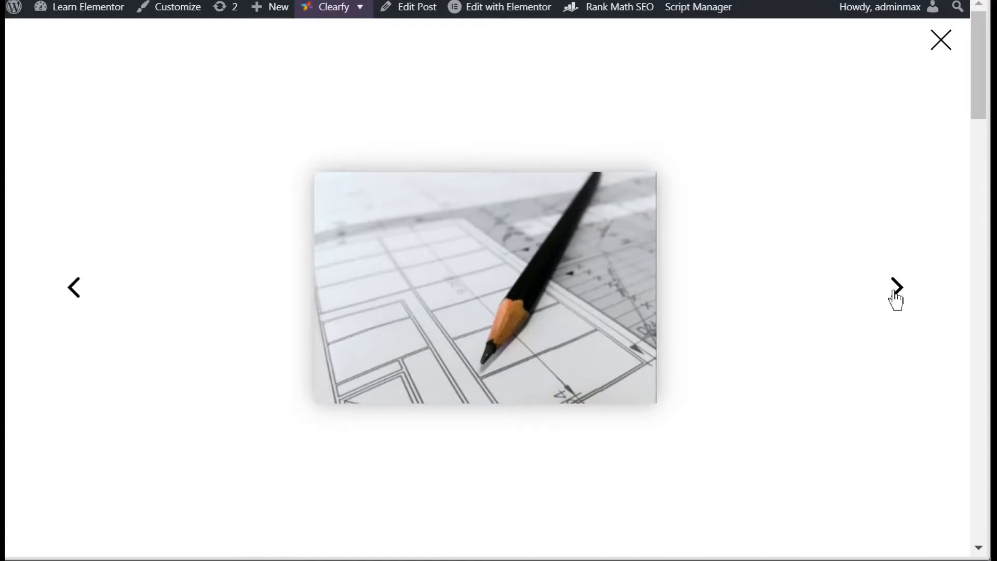
pyautogui.click(897, 288)
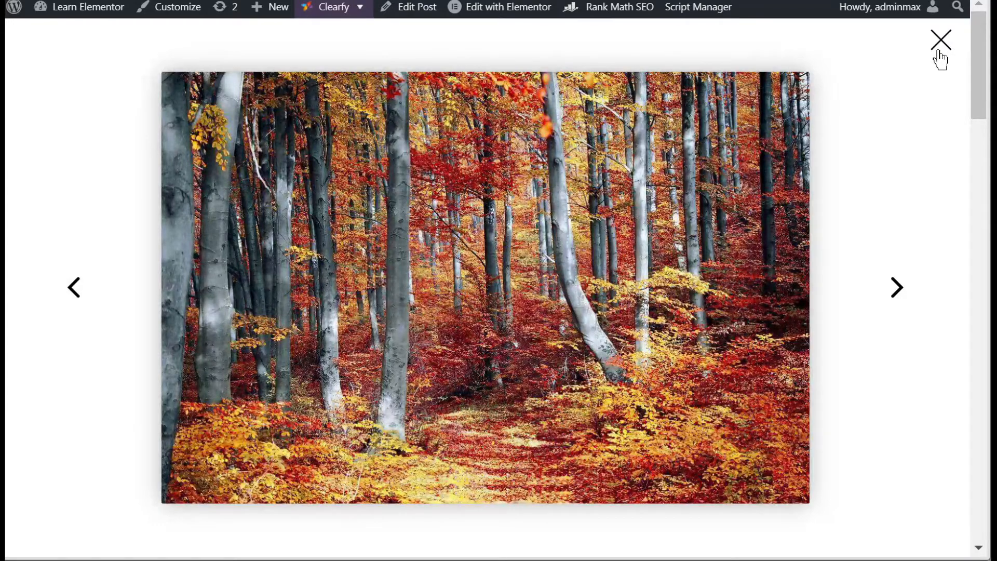
pyautogui.click(942, 39)
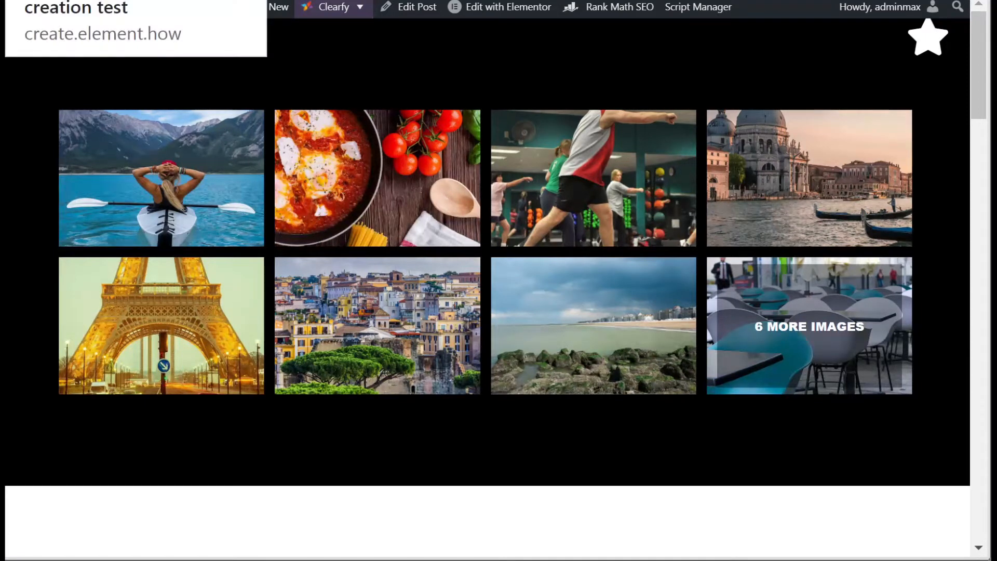
# Edit the page with Elementor and give the Gallery widget the CSS class showmoreimages
pyautogui.click(507, 7)
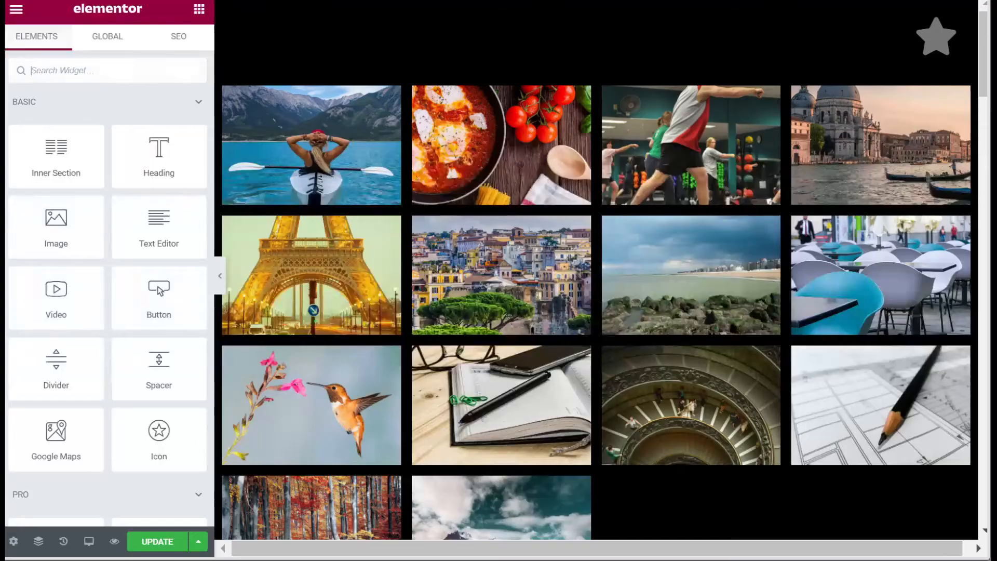
pyautogui.scroll(-3)
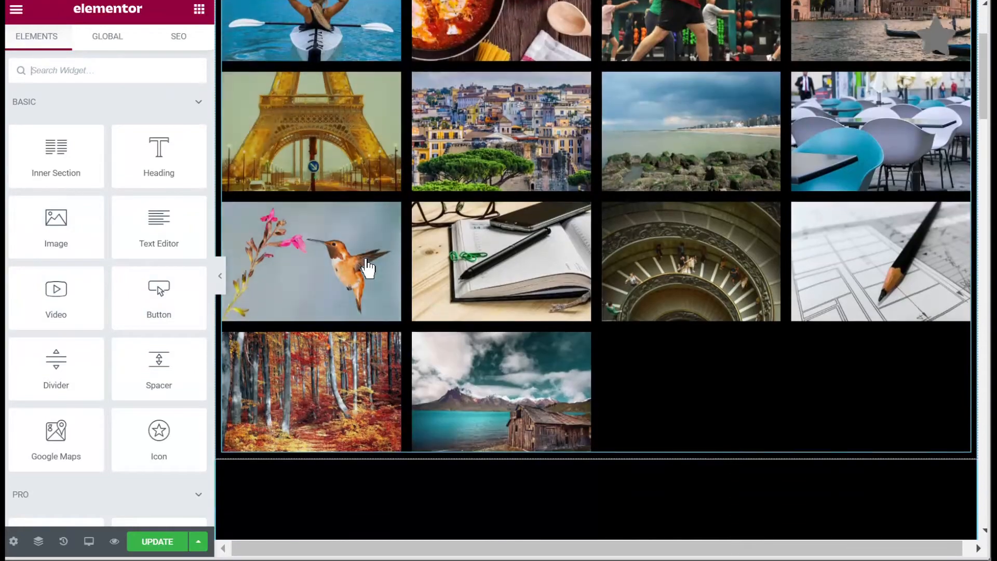
pyautogui.scroll(-3)
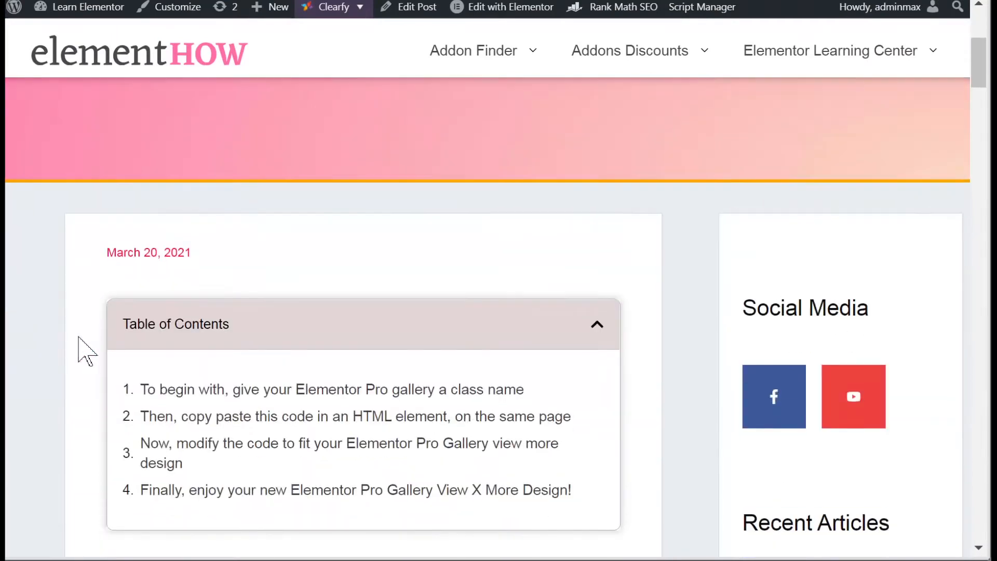
pyautogui.scroll(-3)
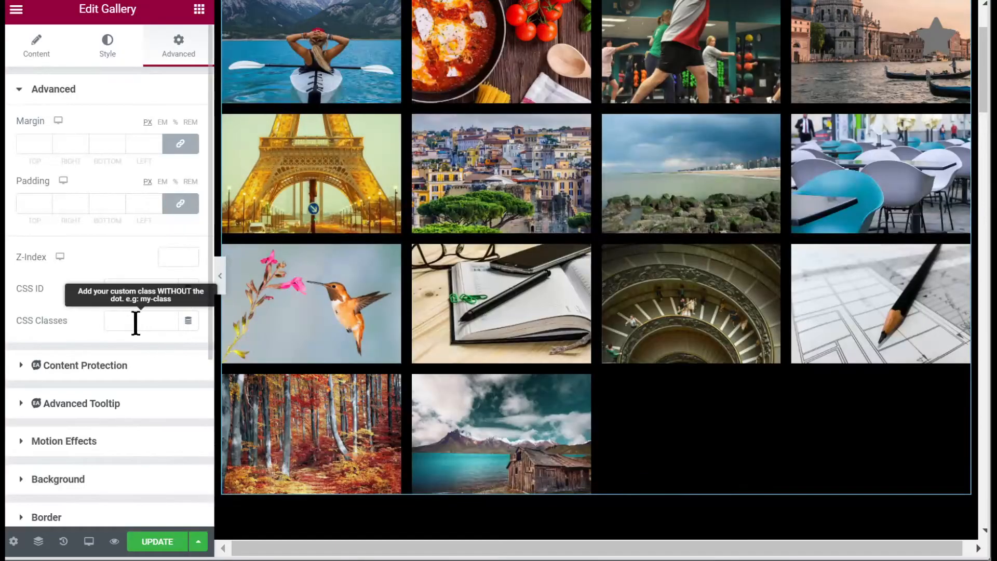
pyautogui.write('showmoreimages')
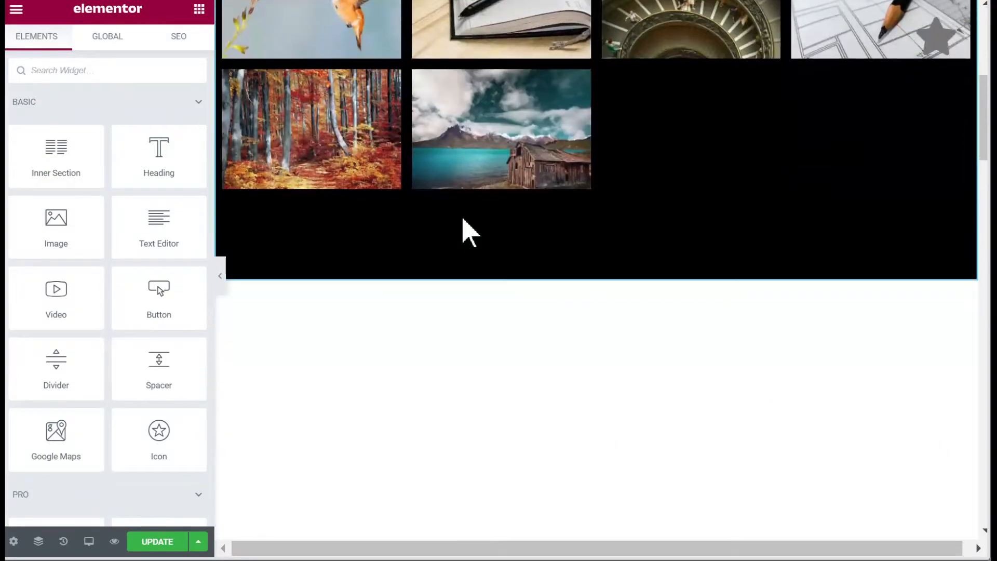
# Add an HTML widget below the gallery with the show-more script and update the page
pyautogui.write('htm')
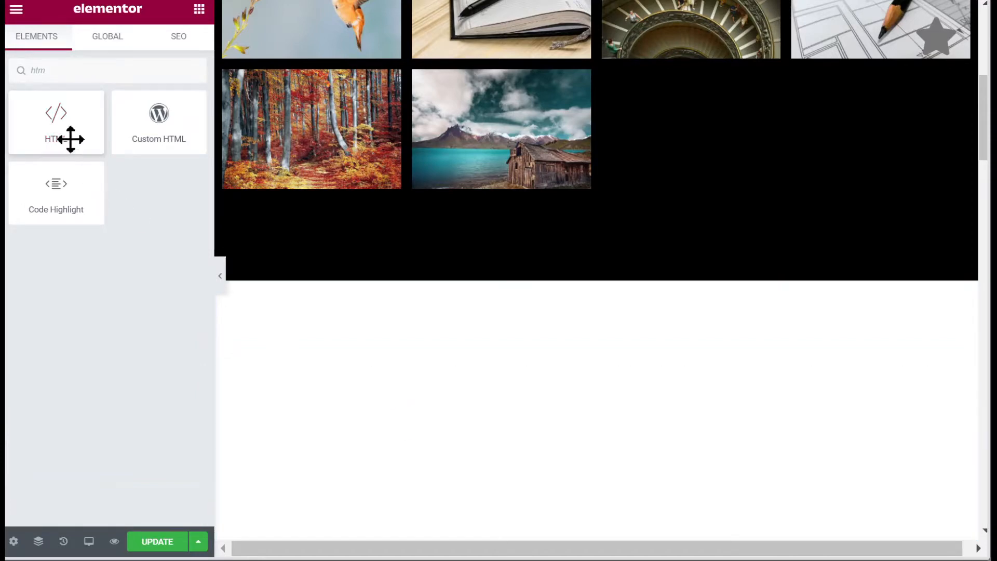
pyautogui.moveTo(56, 120); pyautogui.dragTo(596, 387)
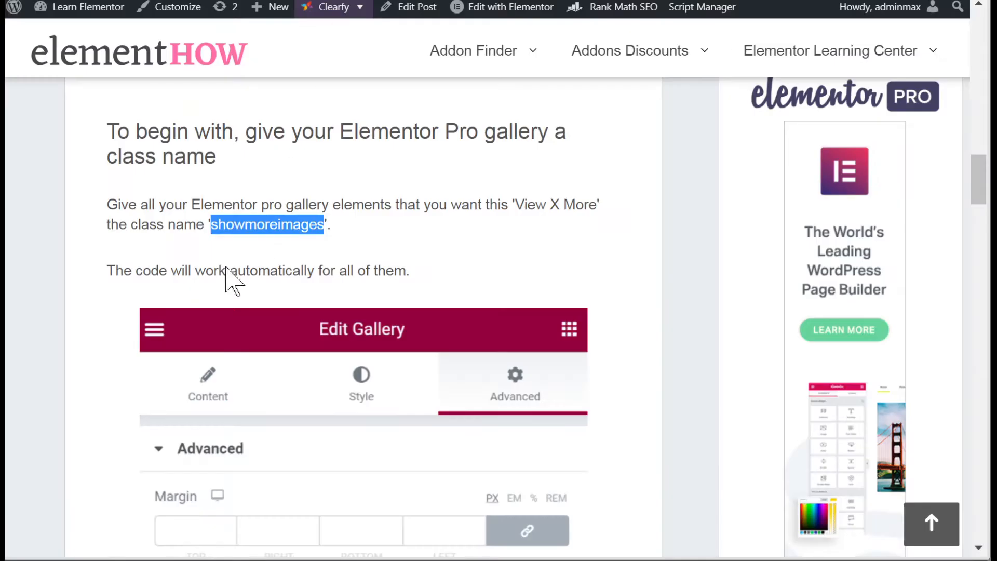
pyautogui.scroll(-3)
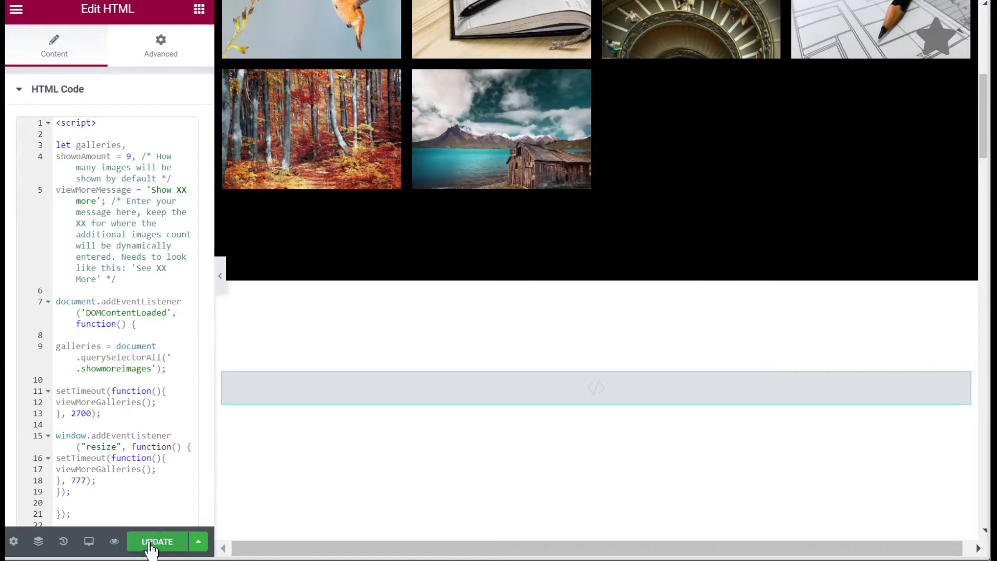
pyautogui.click(157, 541)
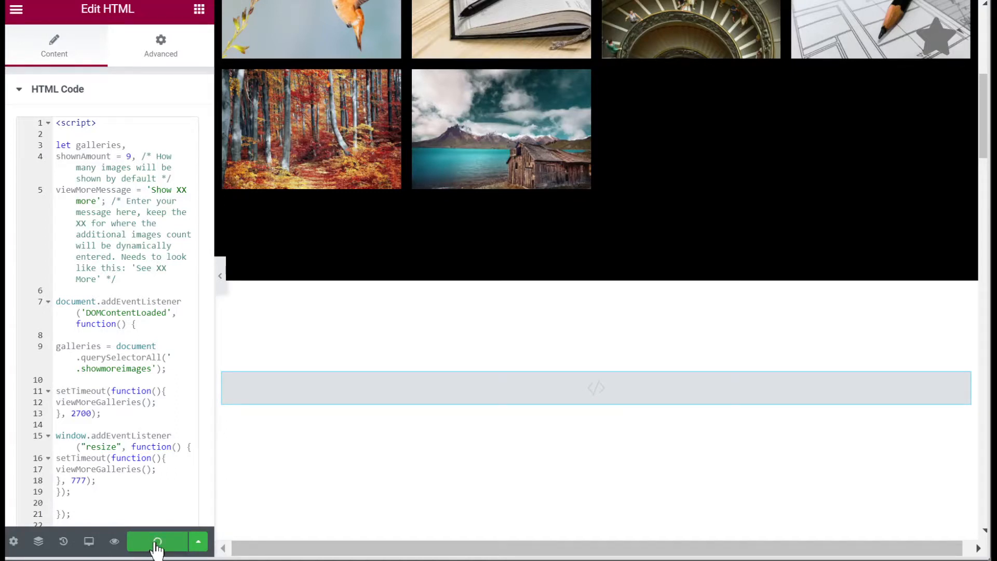
pyautogui.click(157, 541)
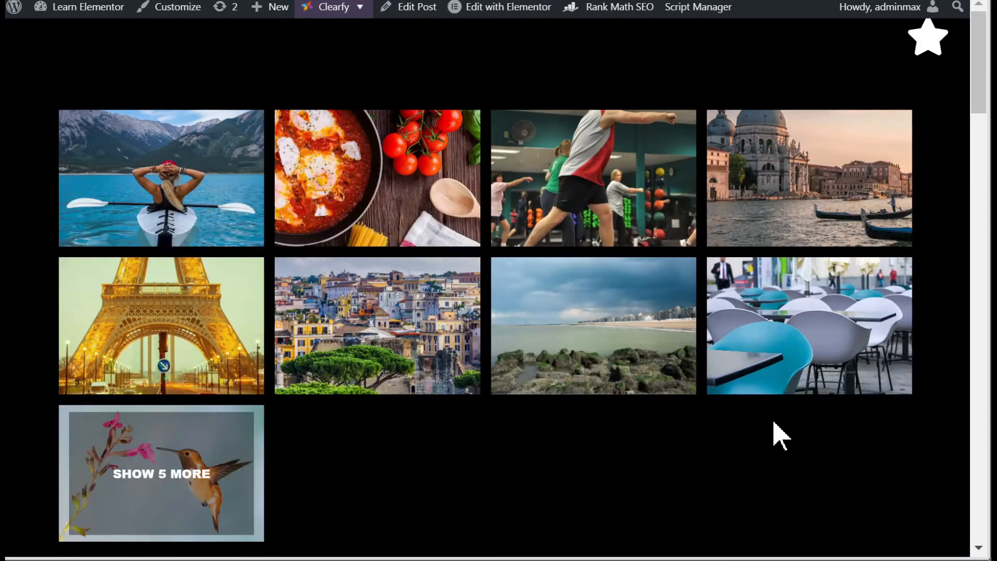
# Scroll the live page to check the gallery ends with a SHOW 5 MORE card
pyautogui.scroll(-3)
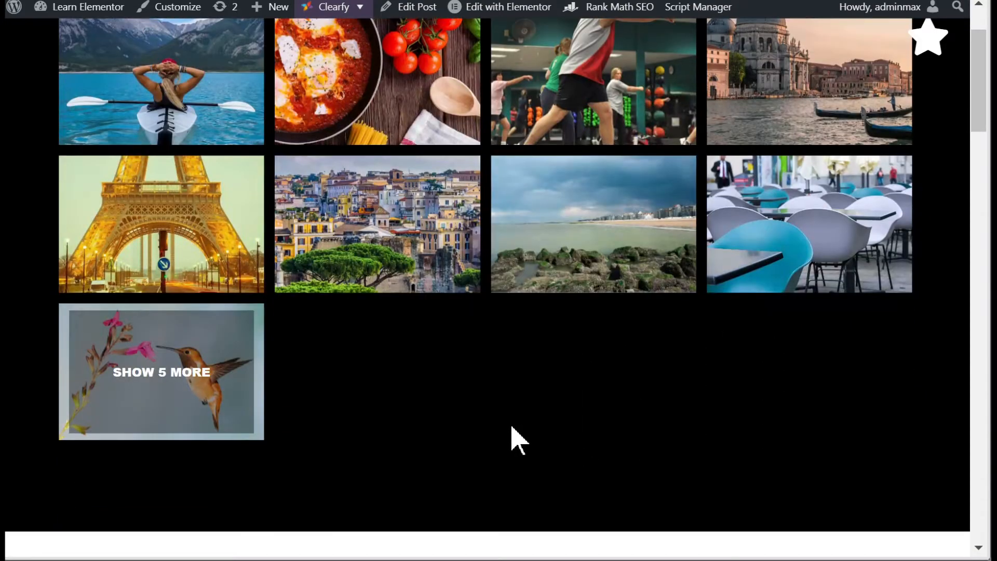
pyautogui.moveTo(408, 407)
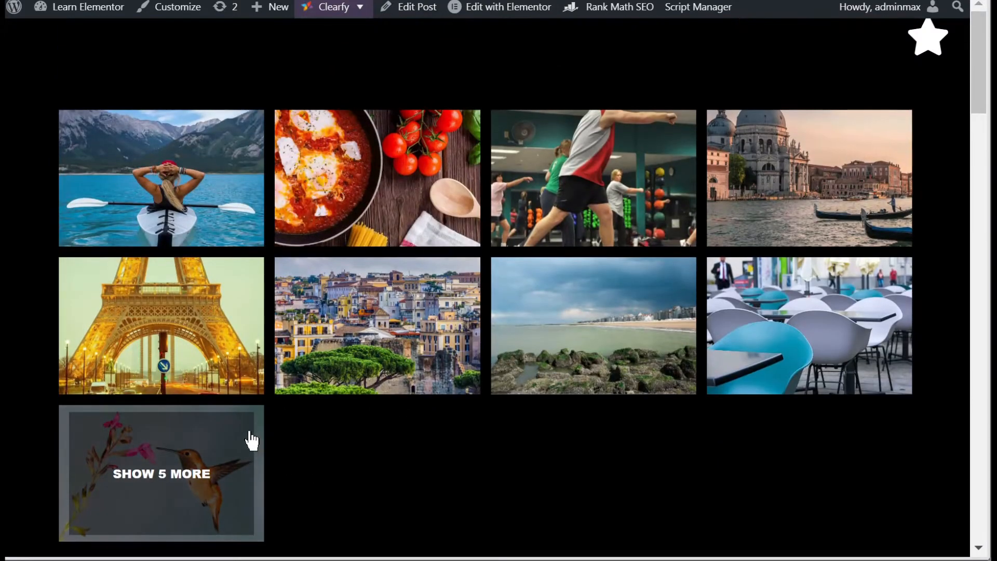
pyautogui.scroll(-3)
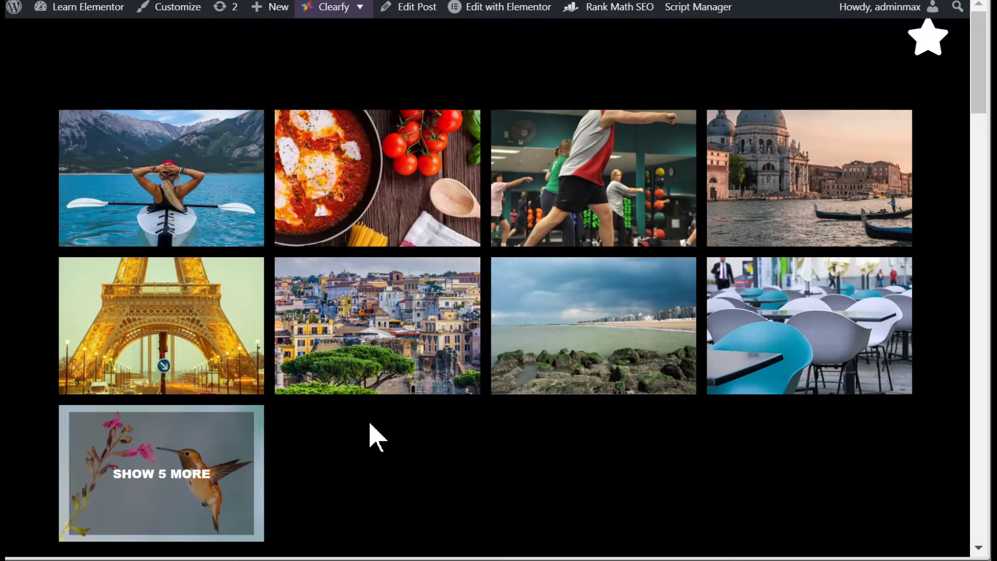
pyautogui.moveTo(520, 271)
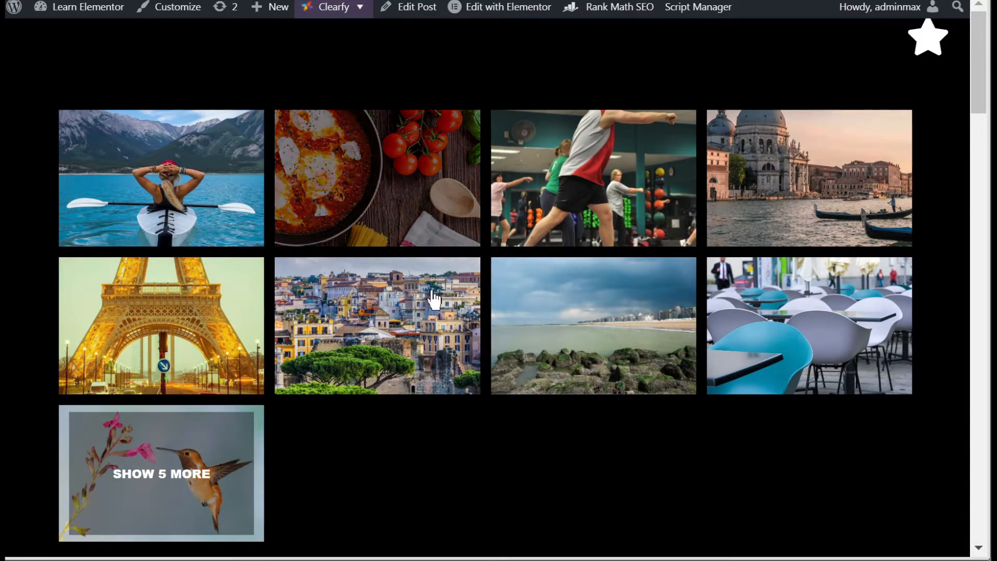
pyautogui.moveTo(471, 455)
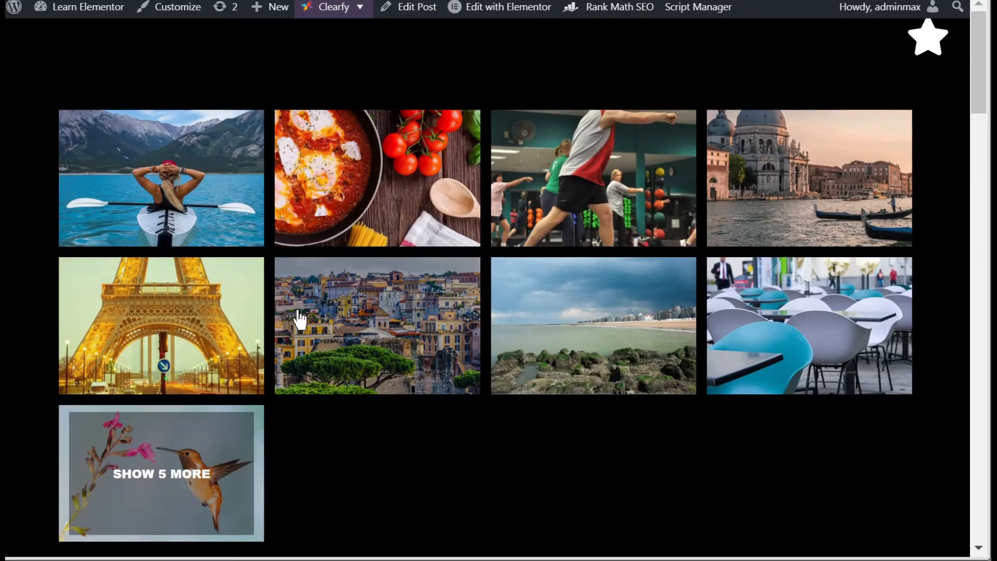
pyautogui.moveTo(497, 350)
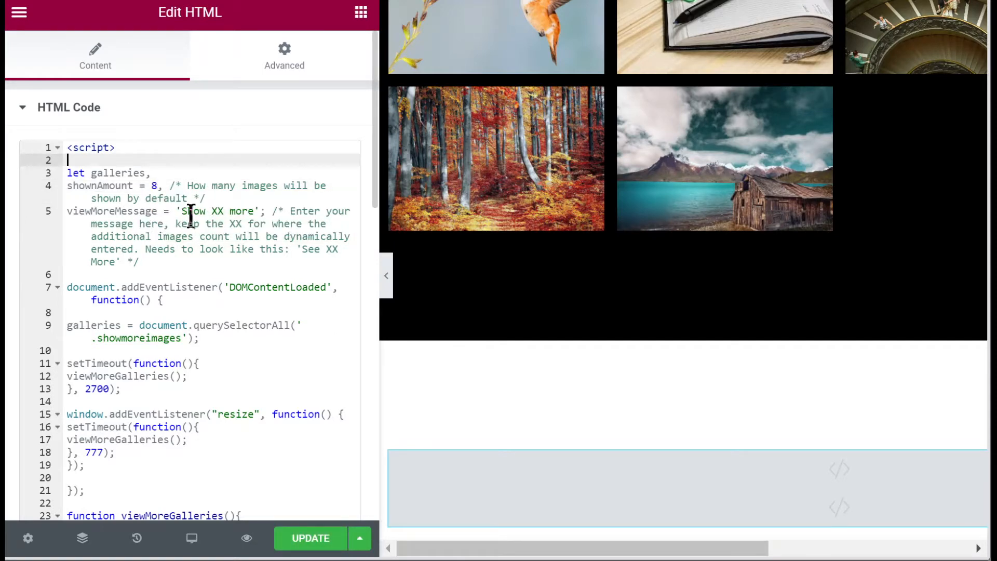
pyautogui.moveTo(216, 211)
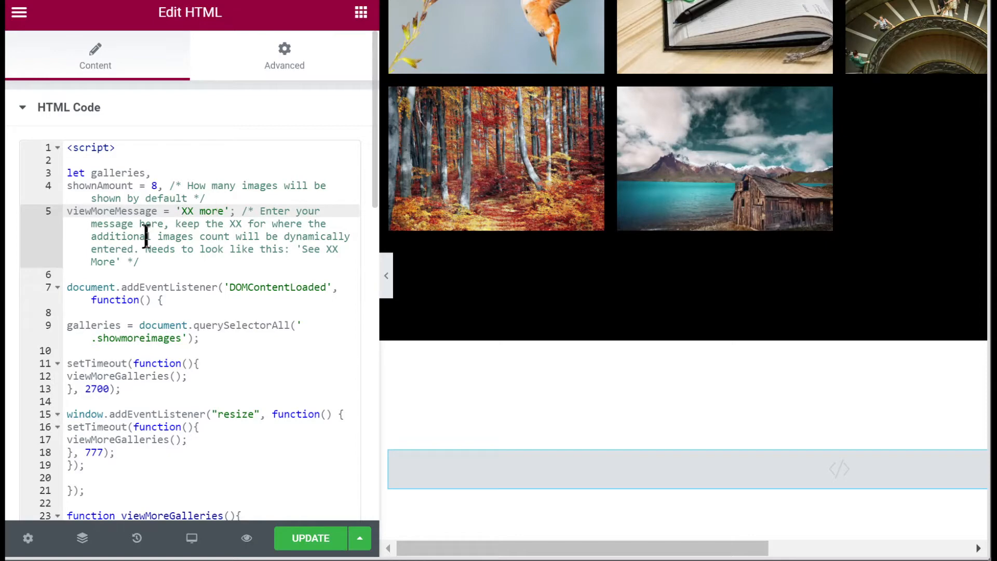
# Set showAmount to 8 and shorten viewMoreMessage to 'XX more' in the script
pyautogui.scroll(-3)
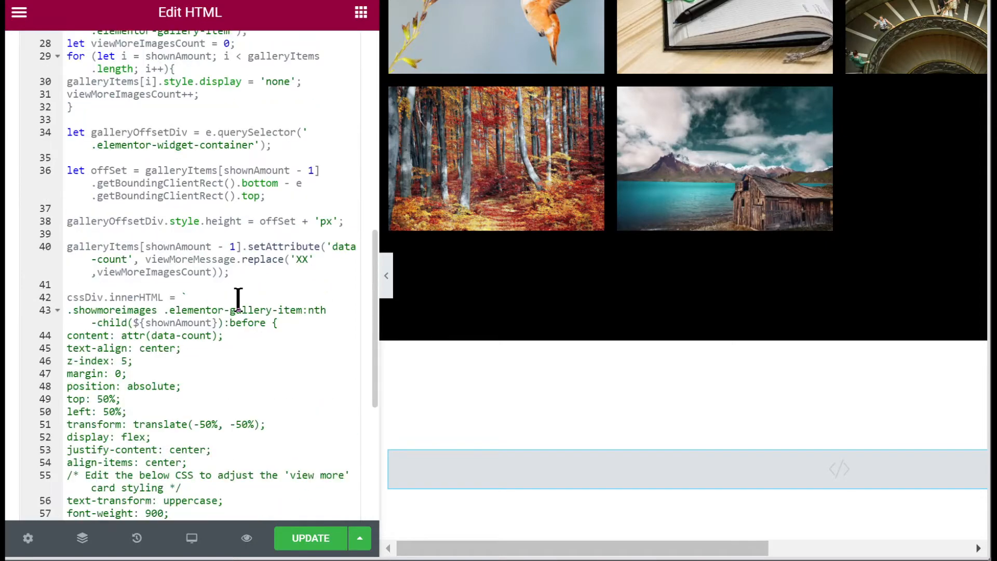
pyautogui.scroll(-3)
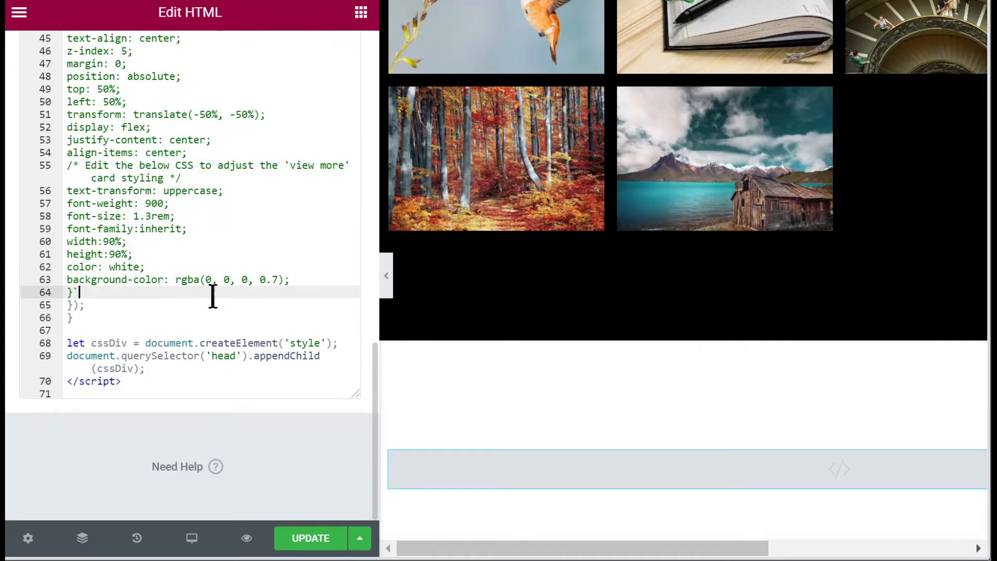
pyautogui.click(310, 537)
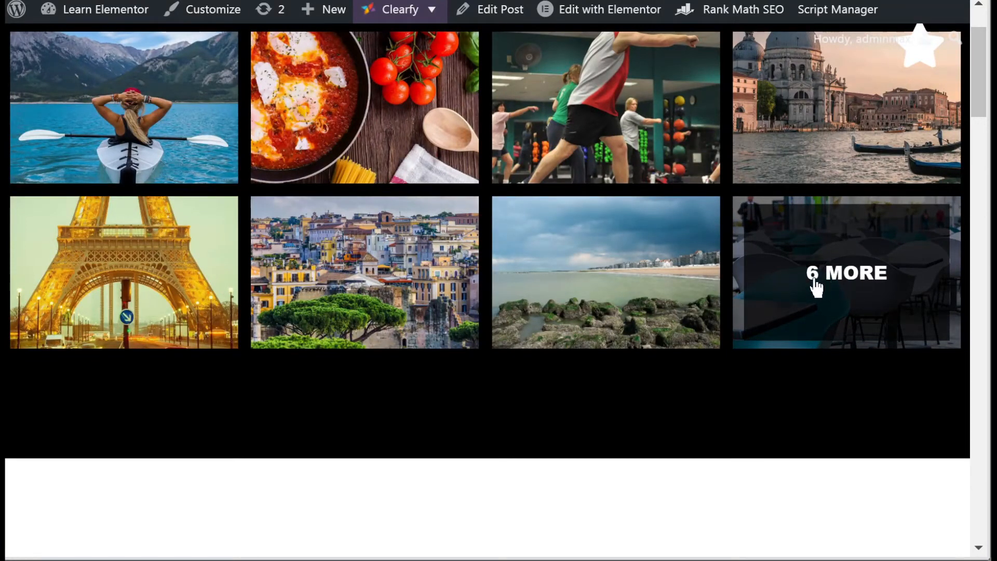
pyautogui.moveTo(791, 312)
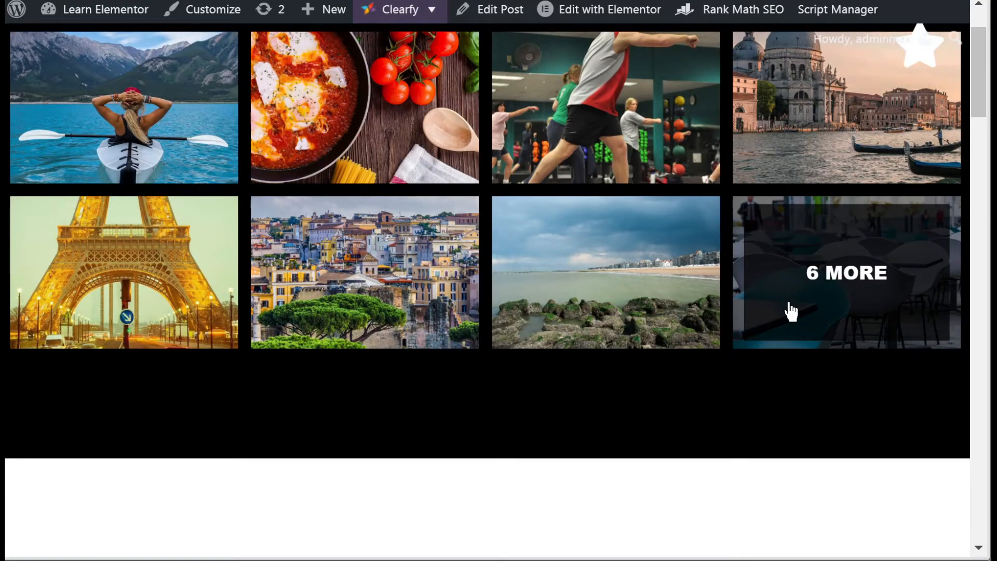
pyautogui.moveTo(690, 243)
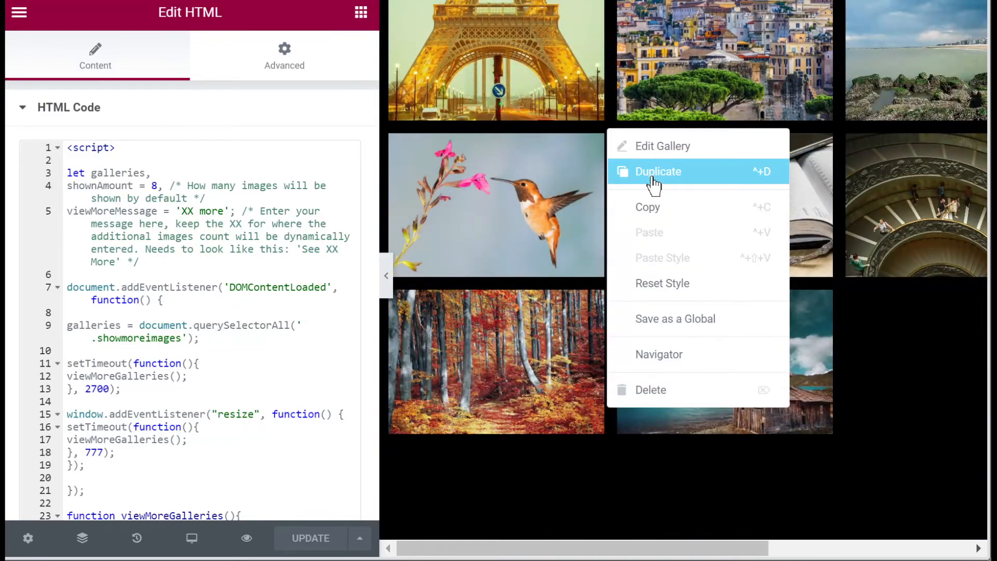
# Duplicate the gallery to create copies for the other layouts
pyautogui.click(662, 145)
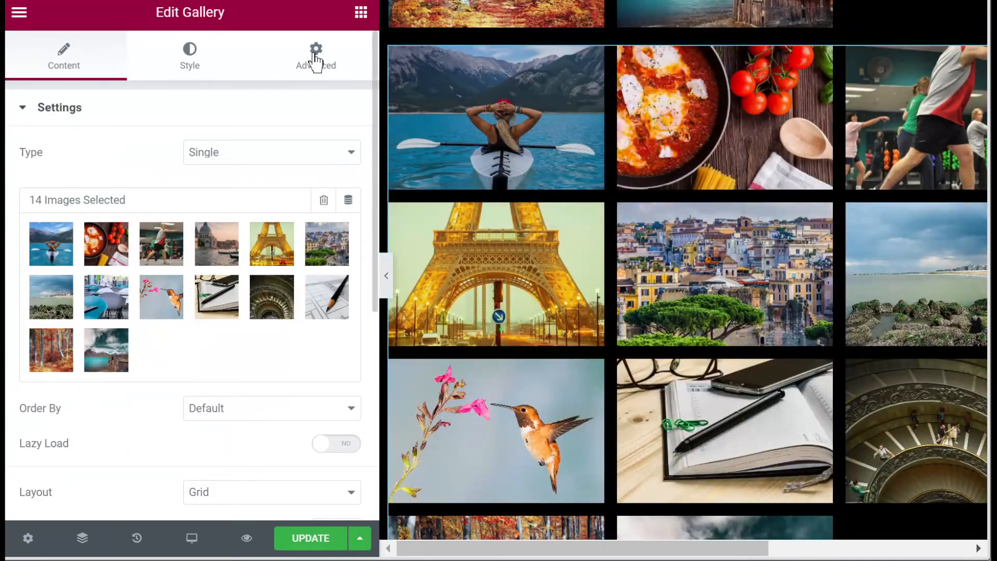
pyautogui.click(315, 56)
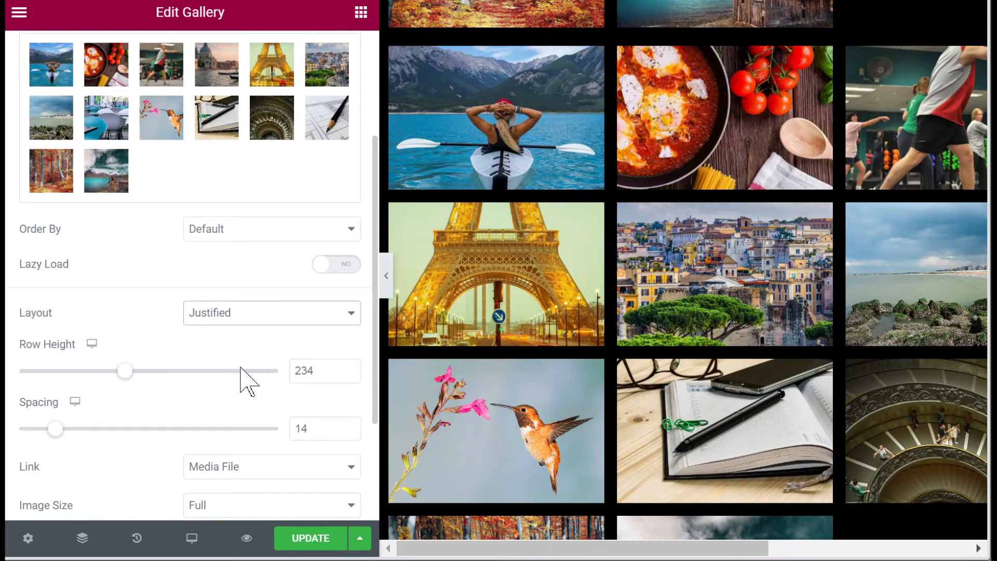
pyautogui.click(316, 56)
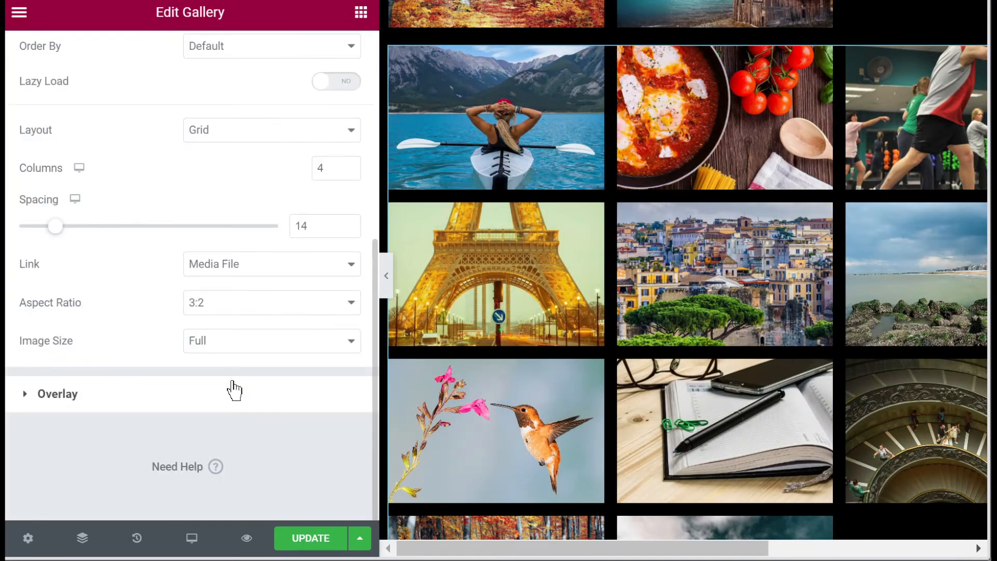
# Set a copy to Masonry layout with 3 columns, another to Justified, and update the page
pyautogui.click(271, 130)
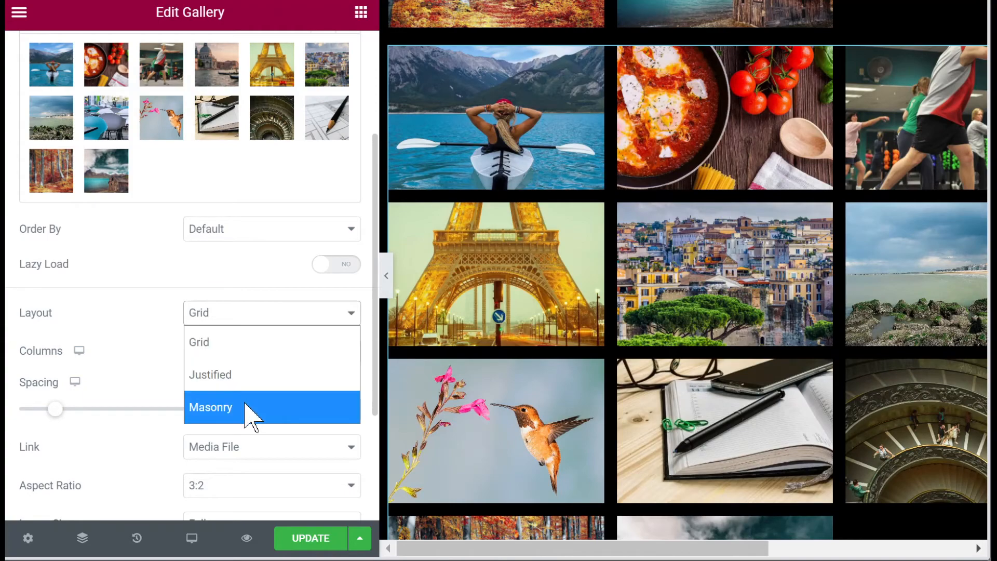
pyautogui.click(211, 407)
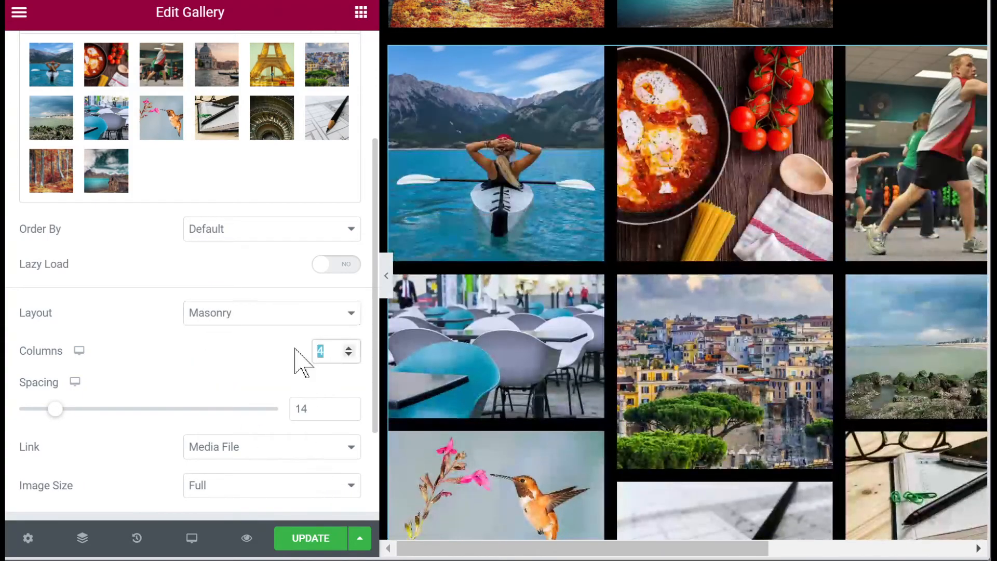
pyautogui.click(350, 355)
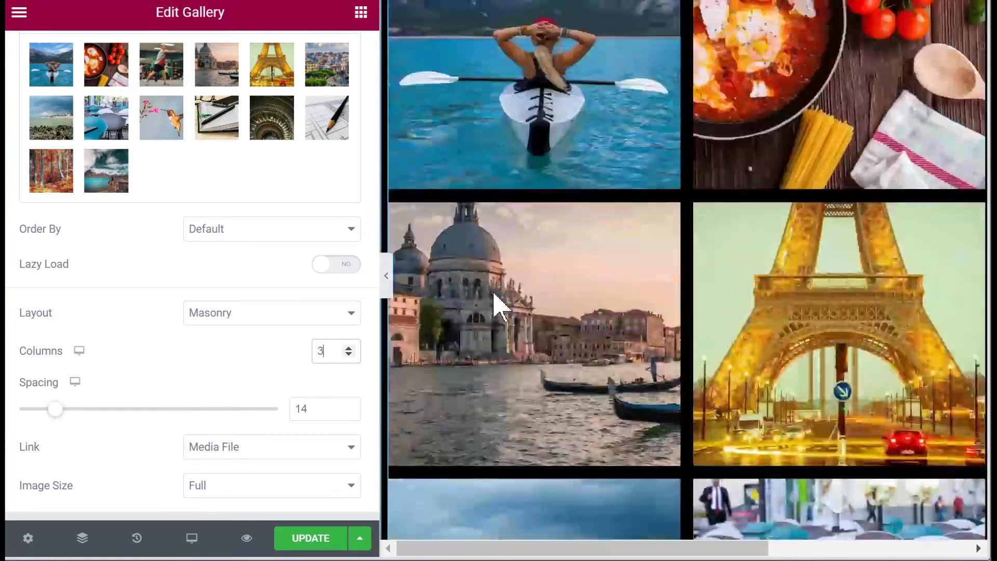
pyautogui.scroll(-3)
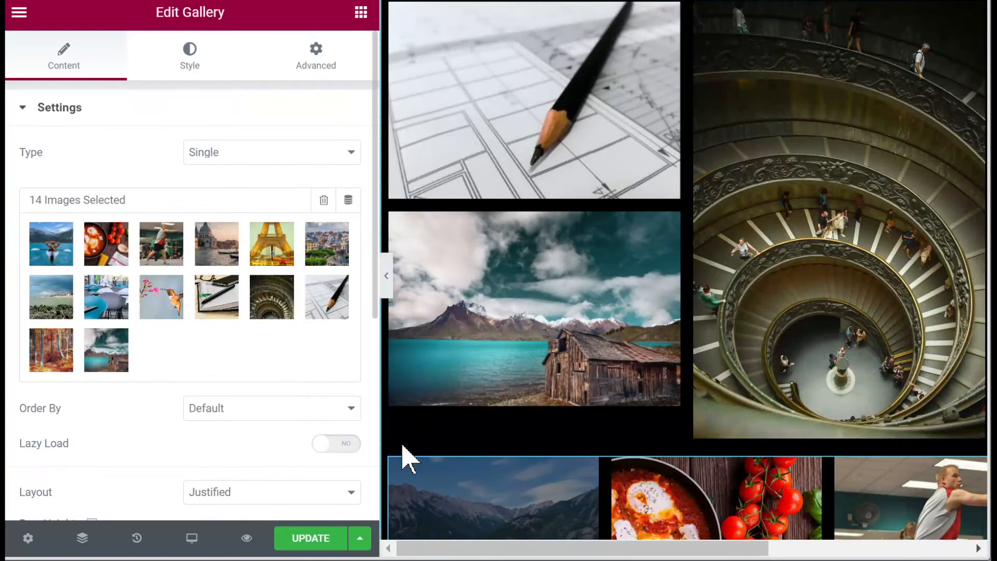
pyautogui.scroll(-3)
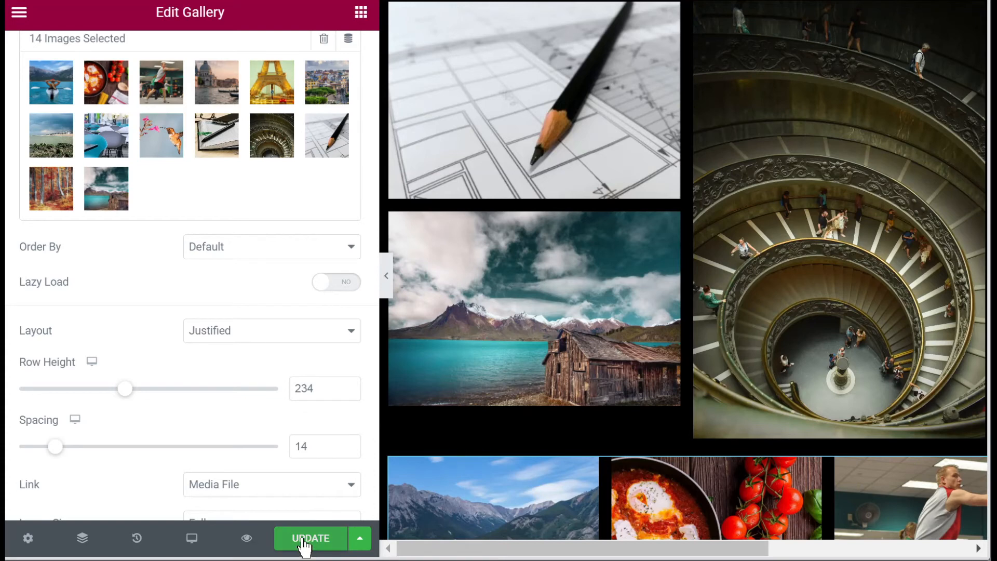
pyautogui.click(311, 538)
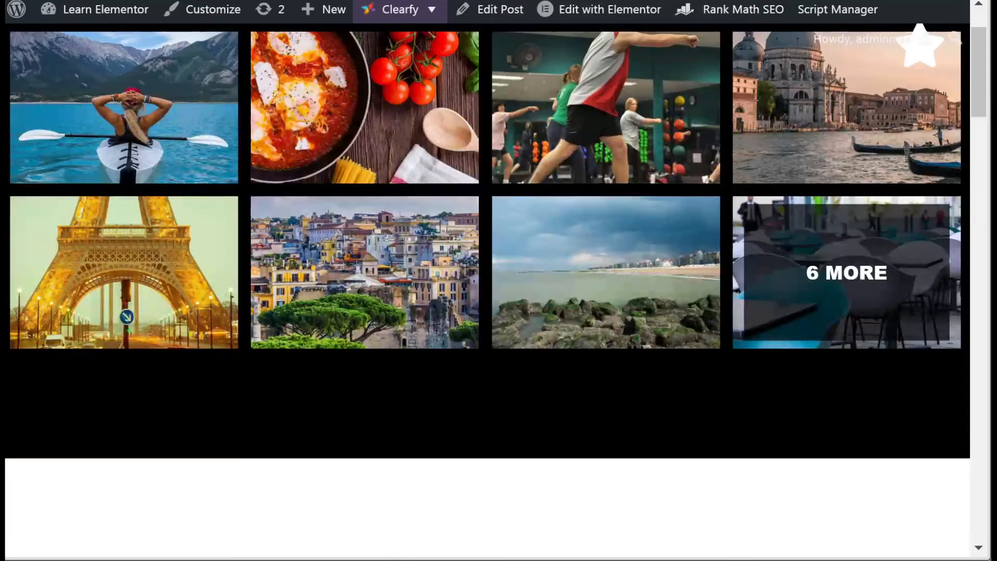
pyautogui.scroll(-3)
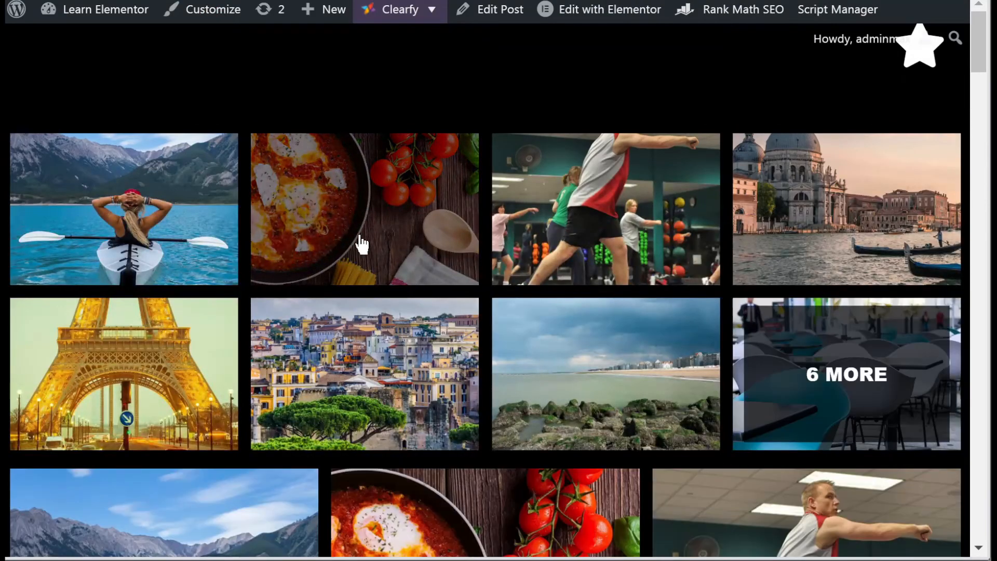
pyautogui.scroll(-3)
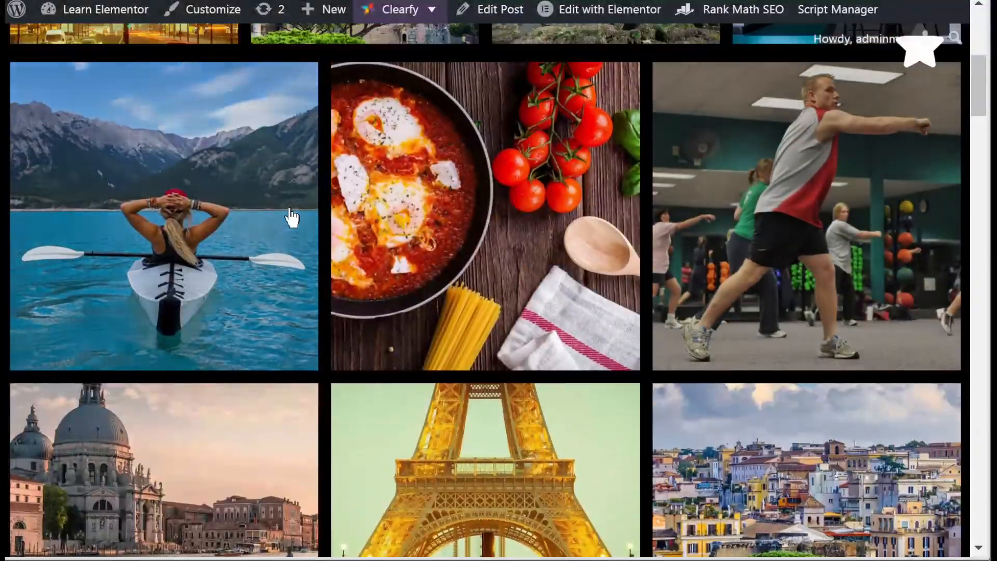
pyautogui.scroll(-3)
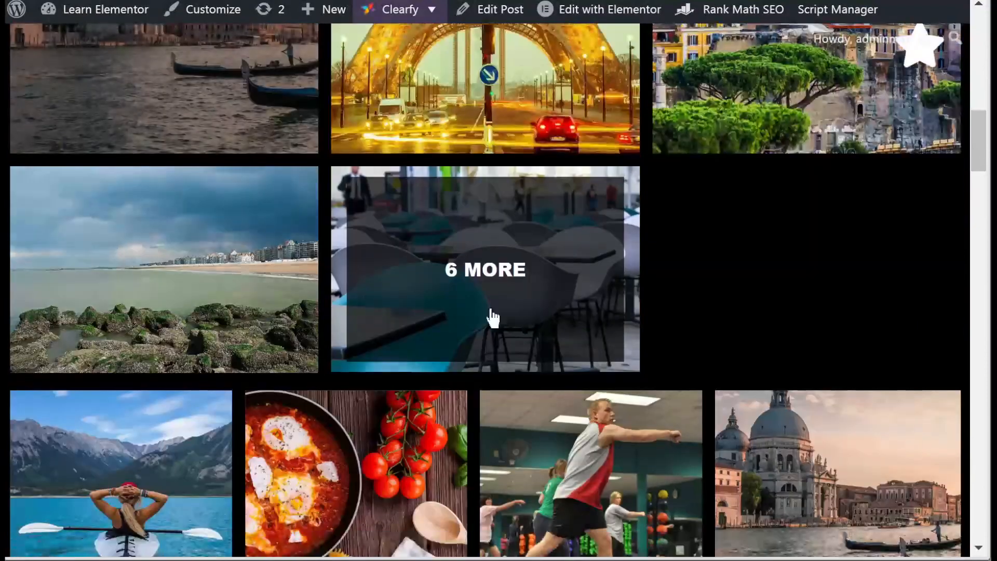
pyautogui.scroll(-3)
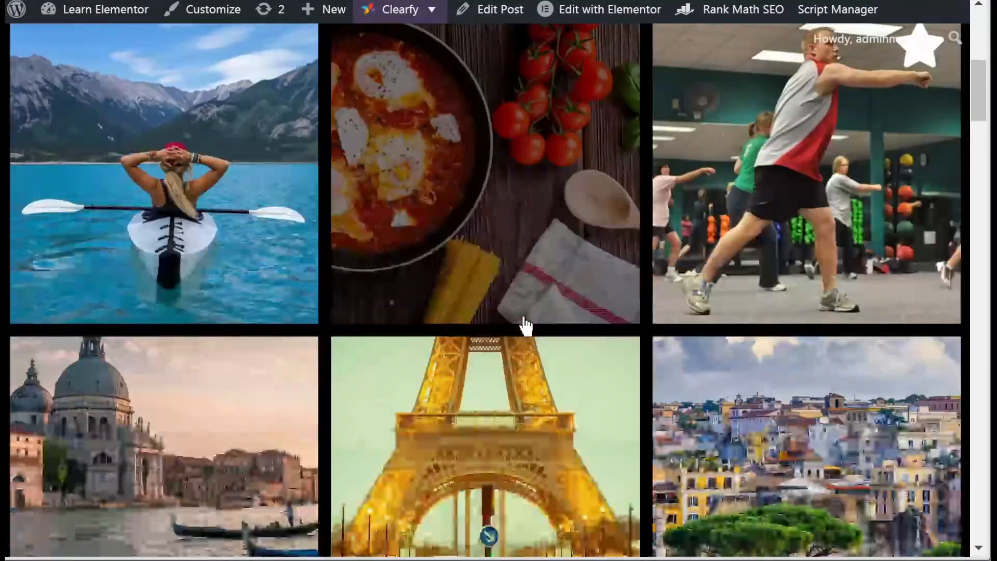
pyautogui.scroll(-3)
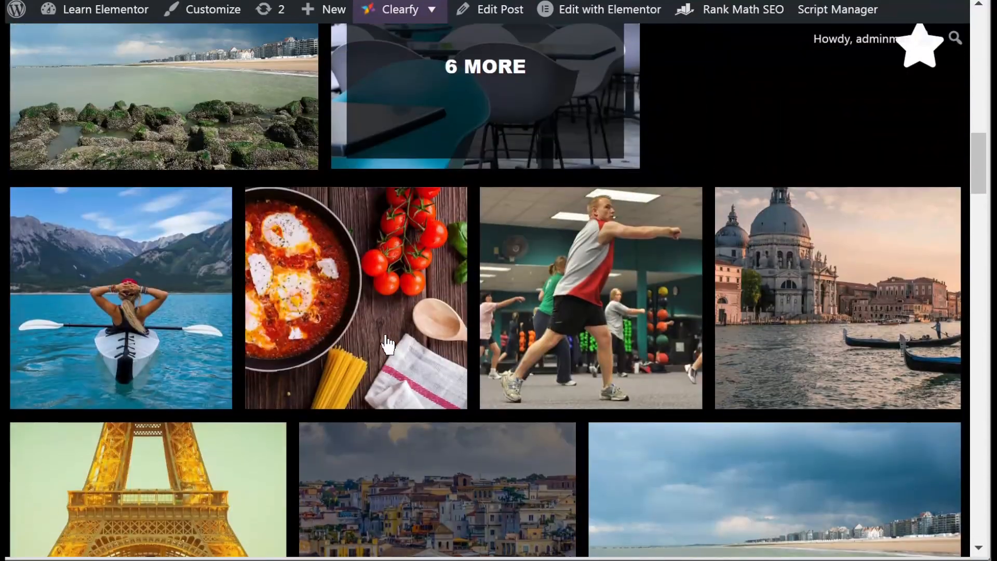
pyautogui.scroll(-3)
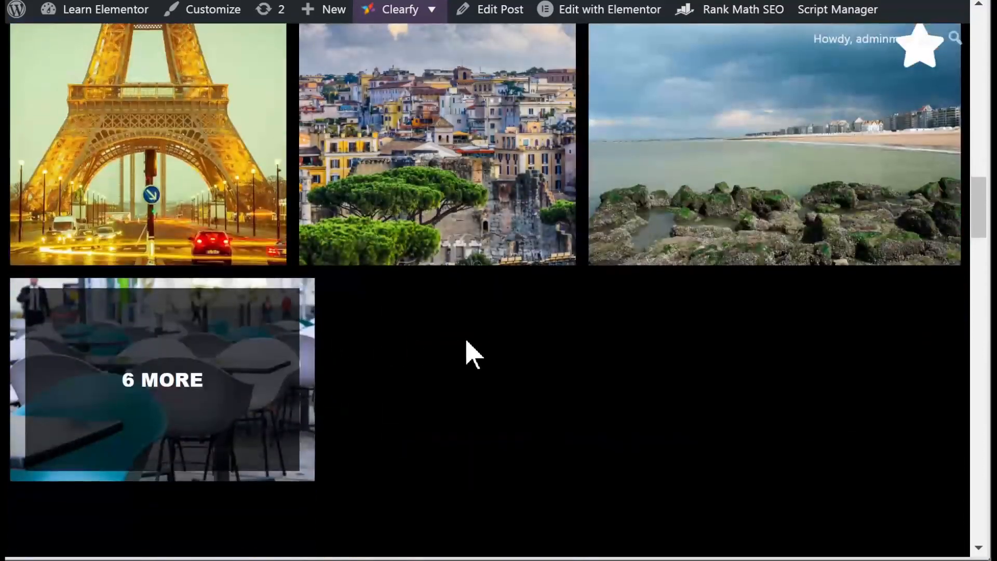
pyautogui.scroll(-3)
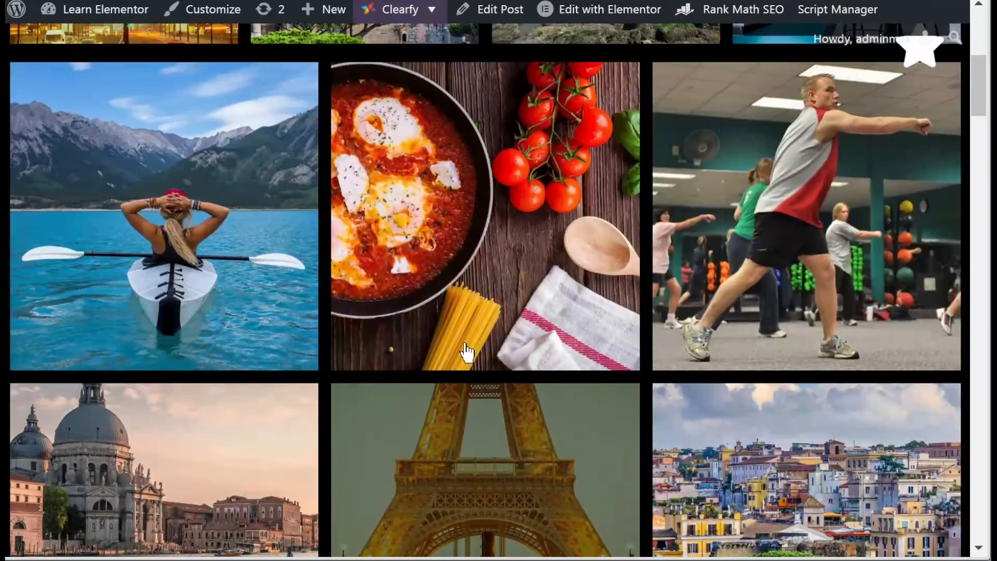
pyautogui.scroll(-3)
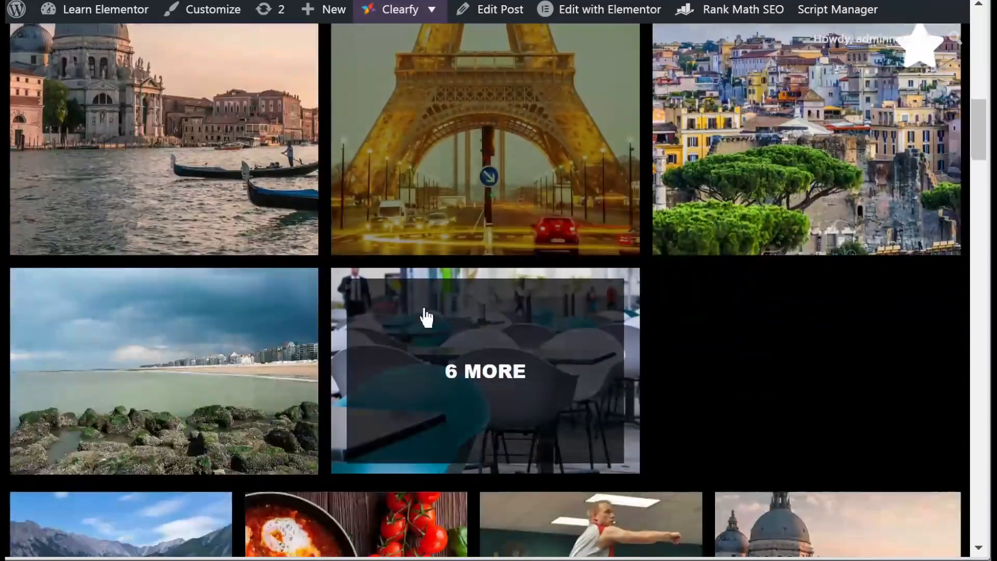
pyautogui.scroll(-3)
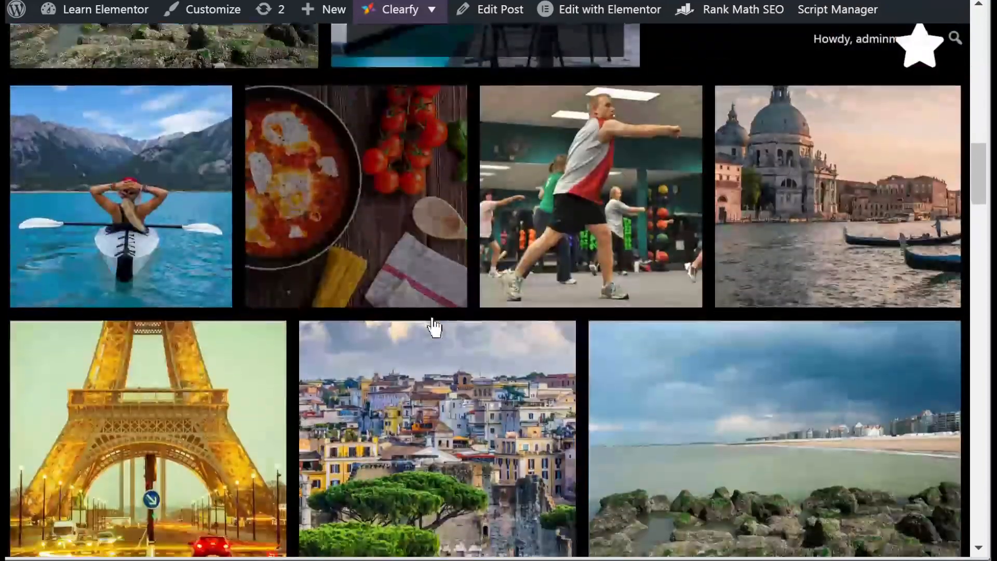
pyautogui.scroll(-3)
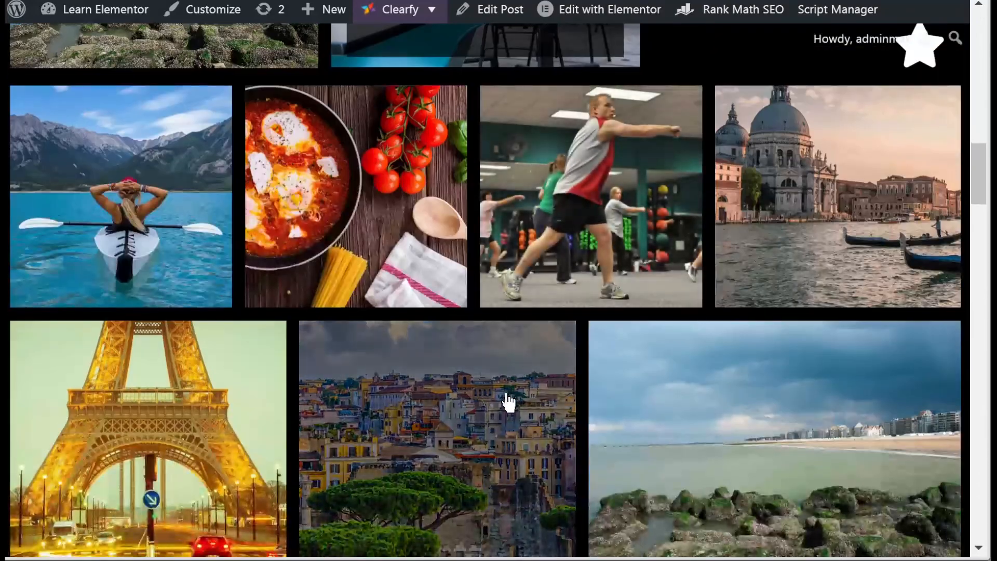
pyautogui.scroll(-3)
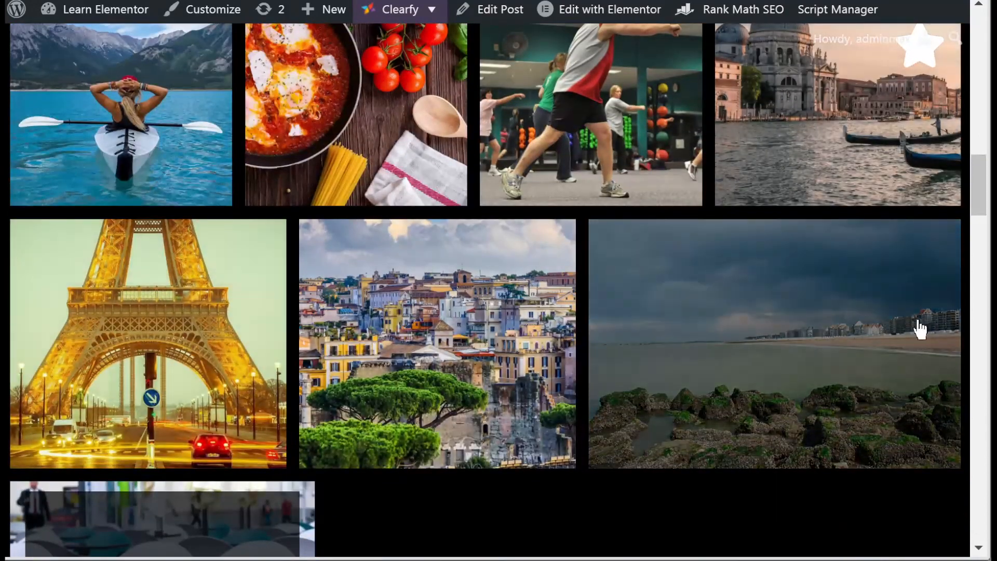
pyautogui.scroll(-3)
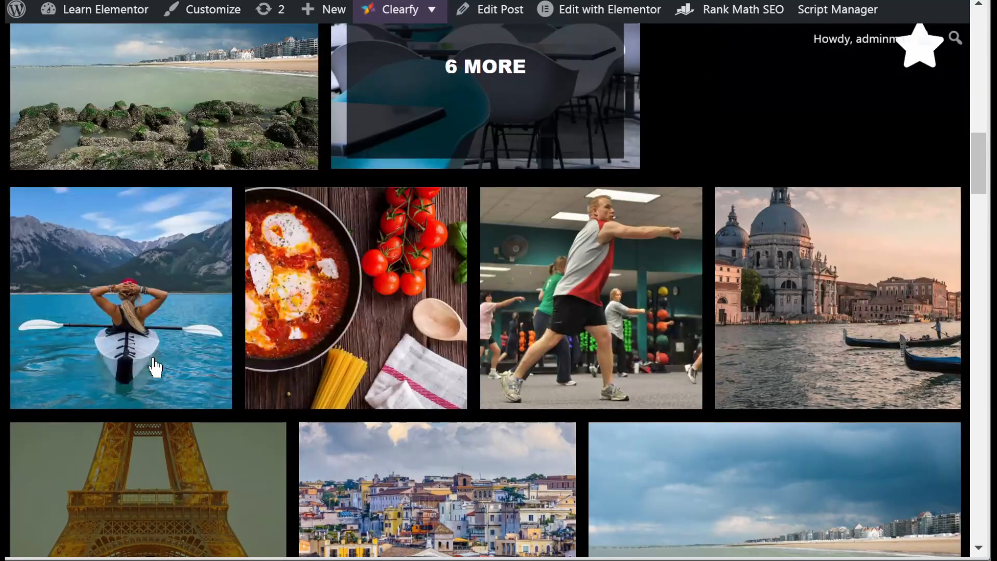
pyautogui.scroll(-3)
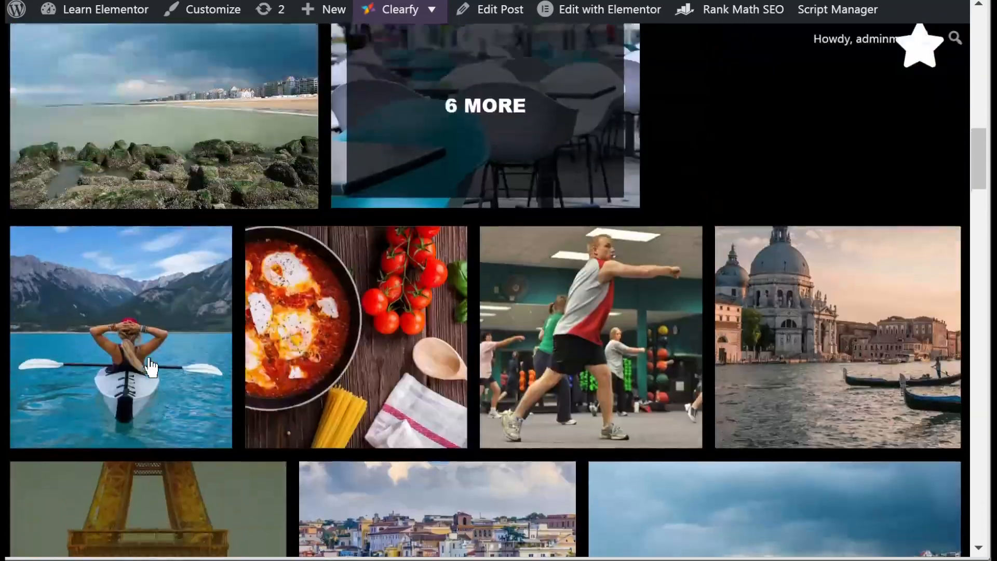
pyautogui.scroll(-3)
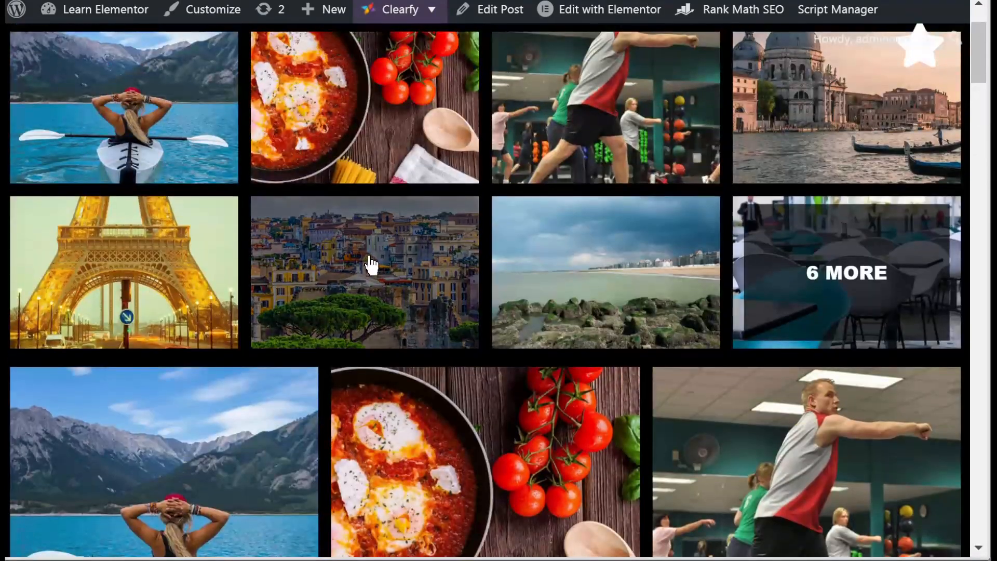
pyautogui.moveTo(267, 371)
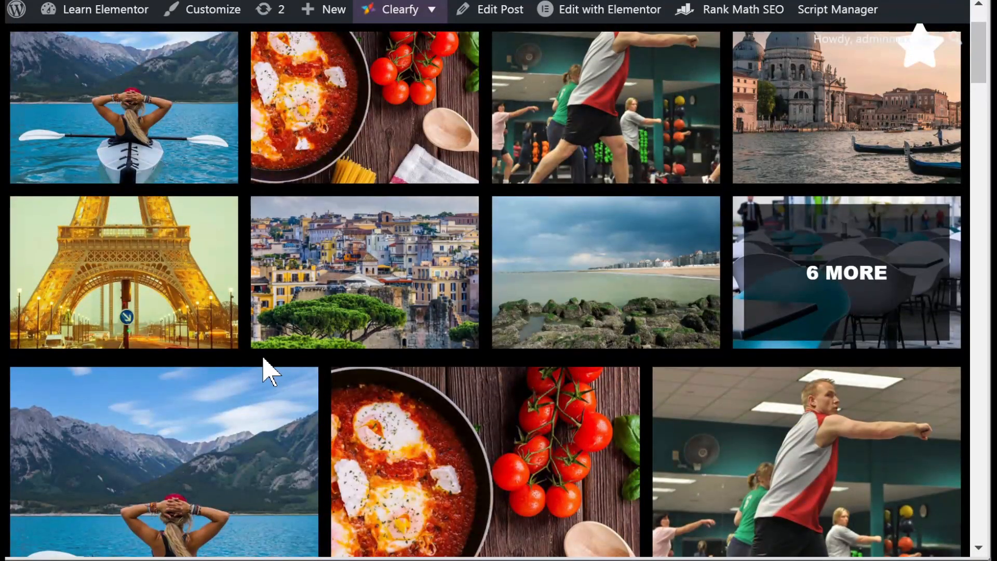